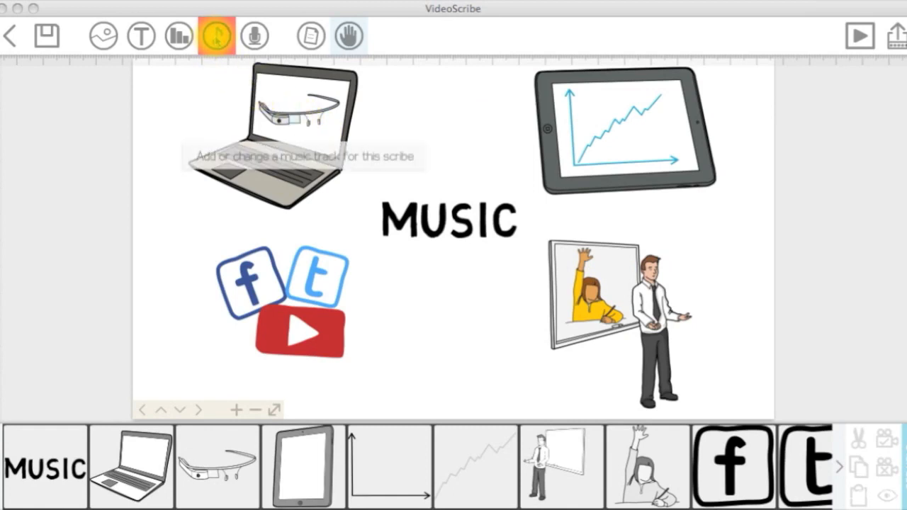
Step: Bring up the music track library and browse through several of its pages
click(216, 37)
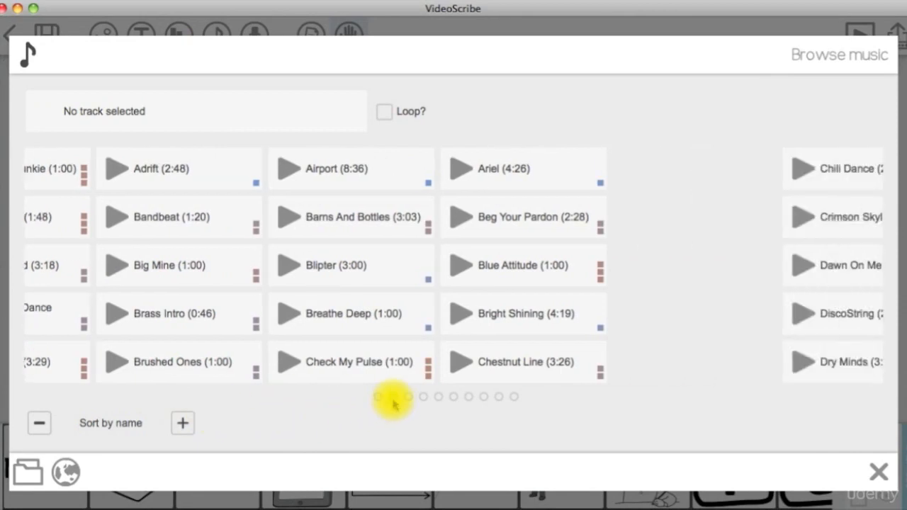
click(408, 396)
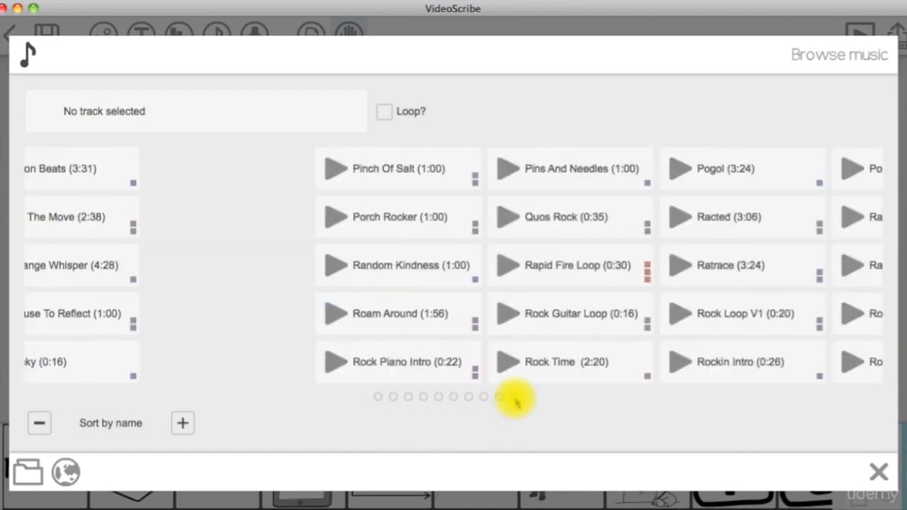
click(516, 397)
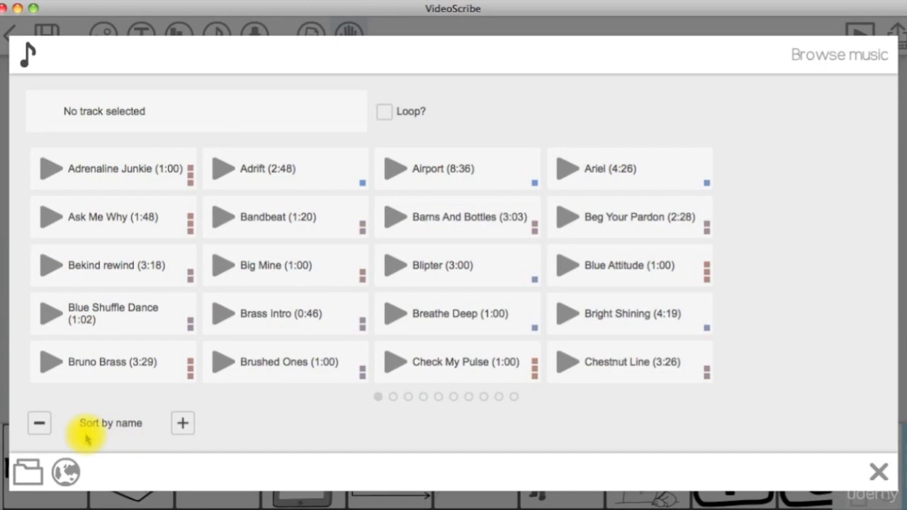
mouse_move(182, 423)
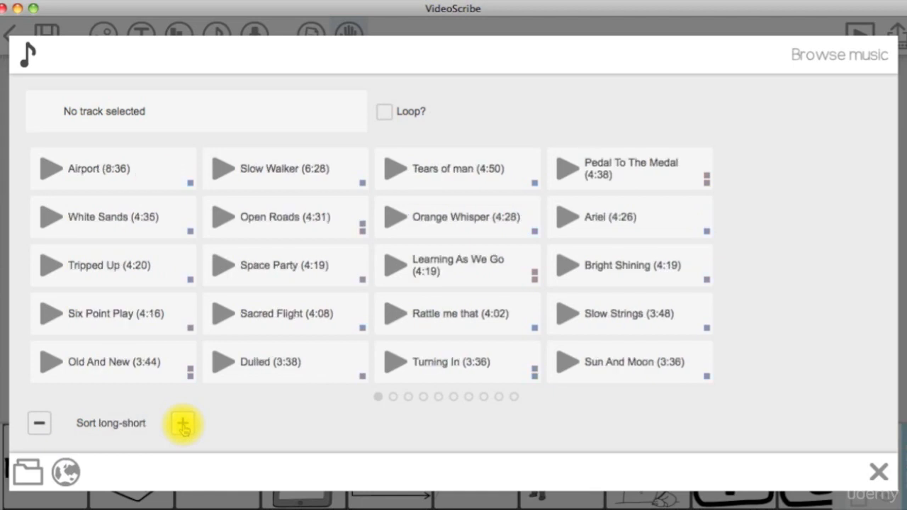
click(181, 422)
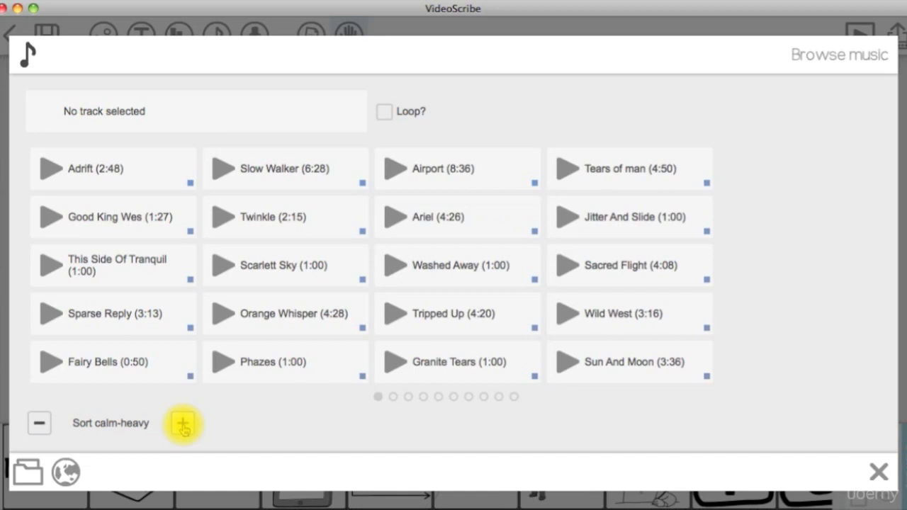
click(181, 422)
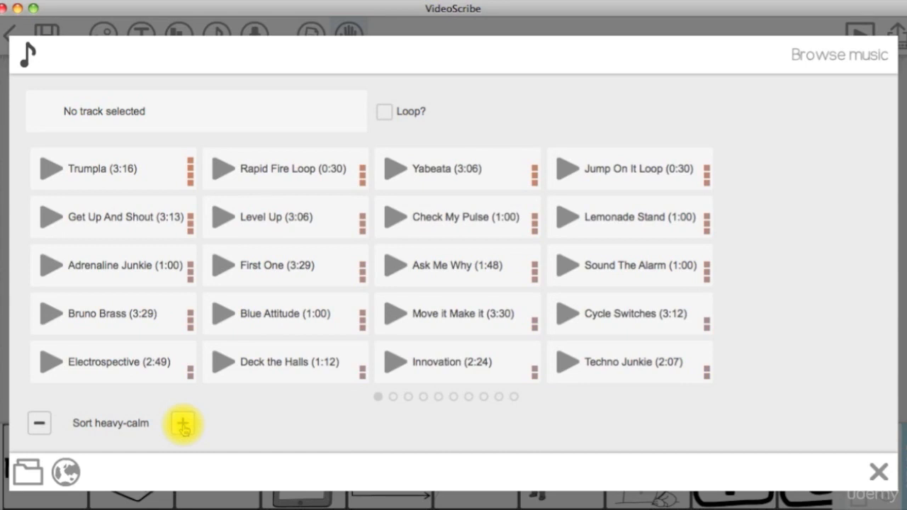
click(183, 424)
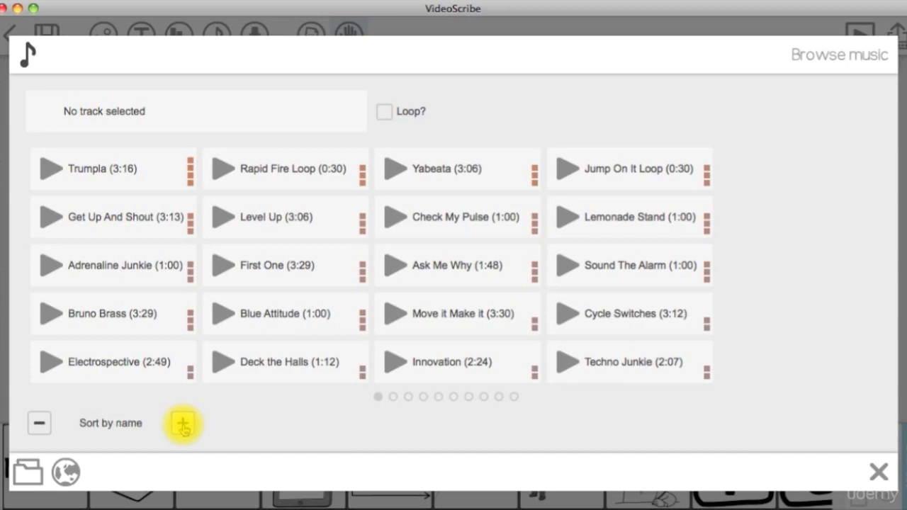
click(385, 110)
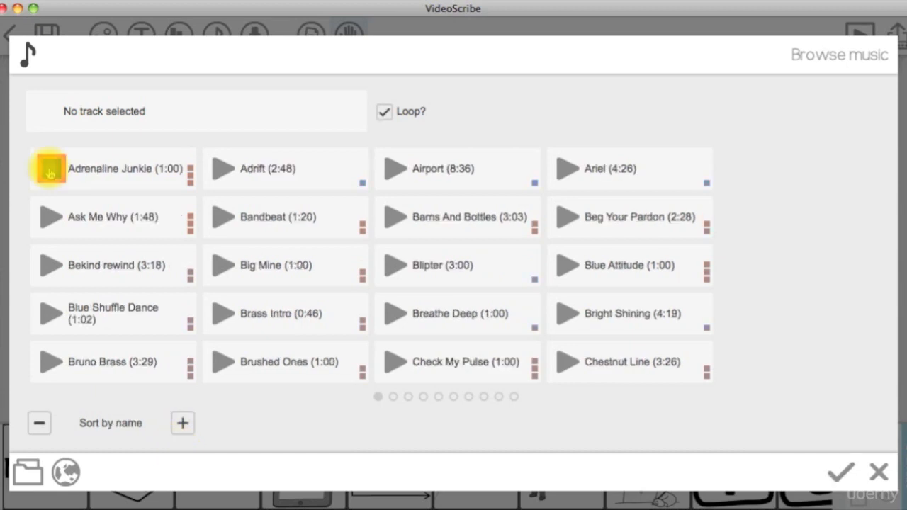
click(384, 112)
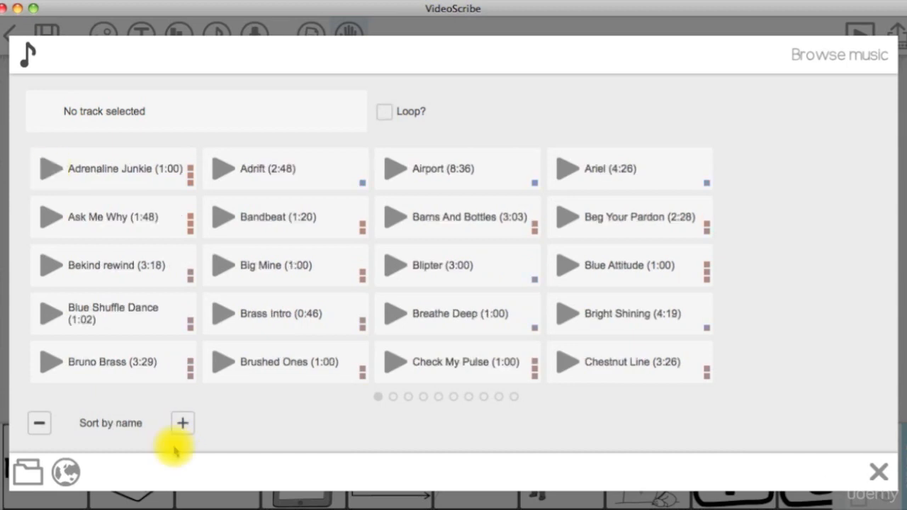
mouse_move(79, 446)
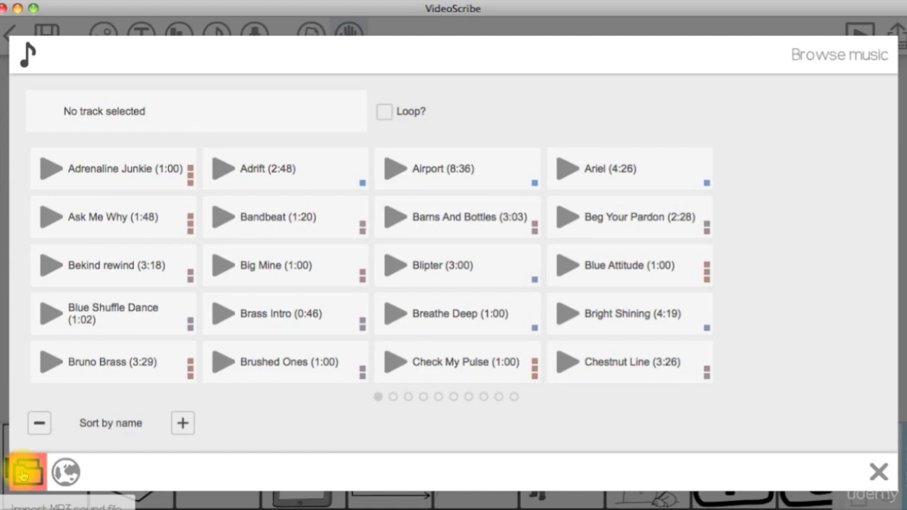
click(23, 465)
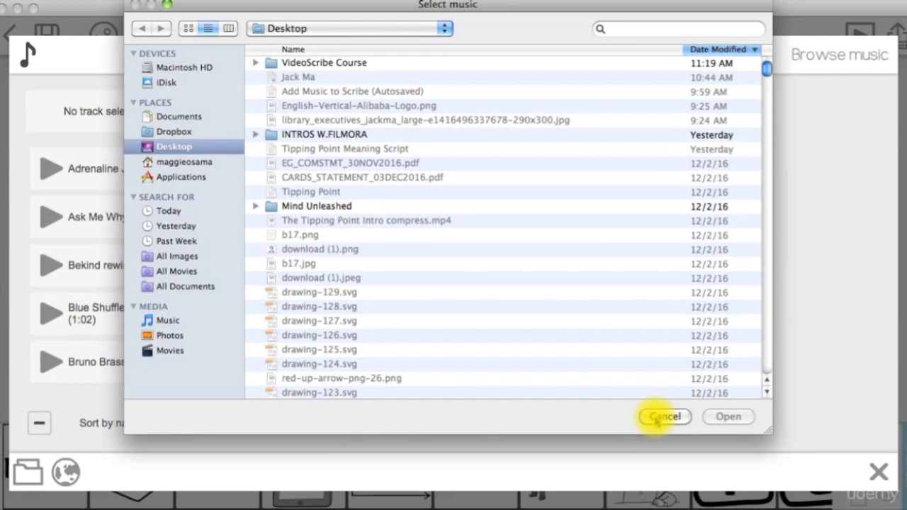
click(666, 417)
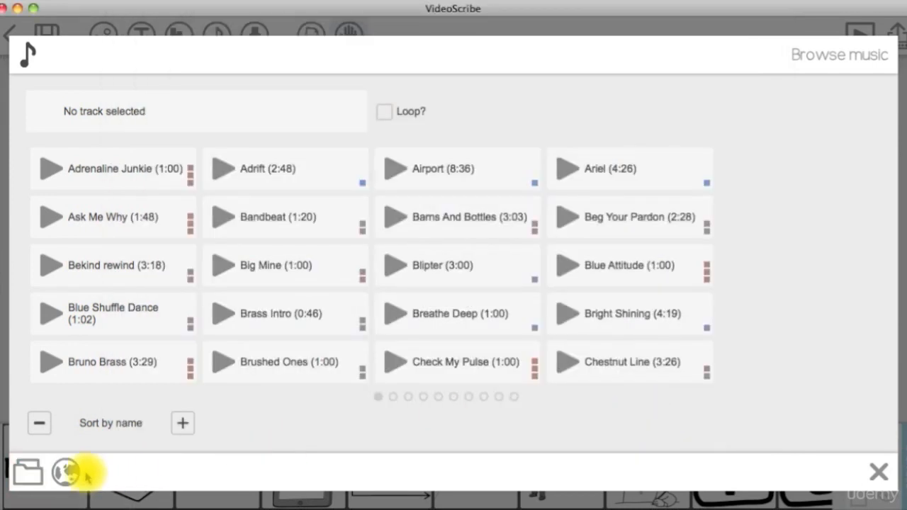
click(65, 473)
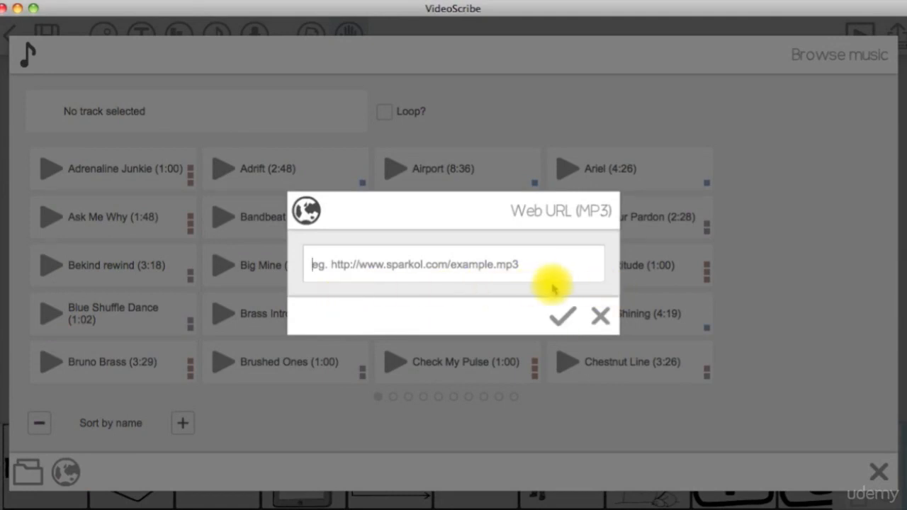
mouse_move(601, 315)
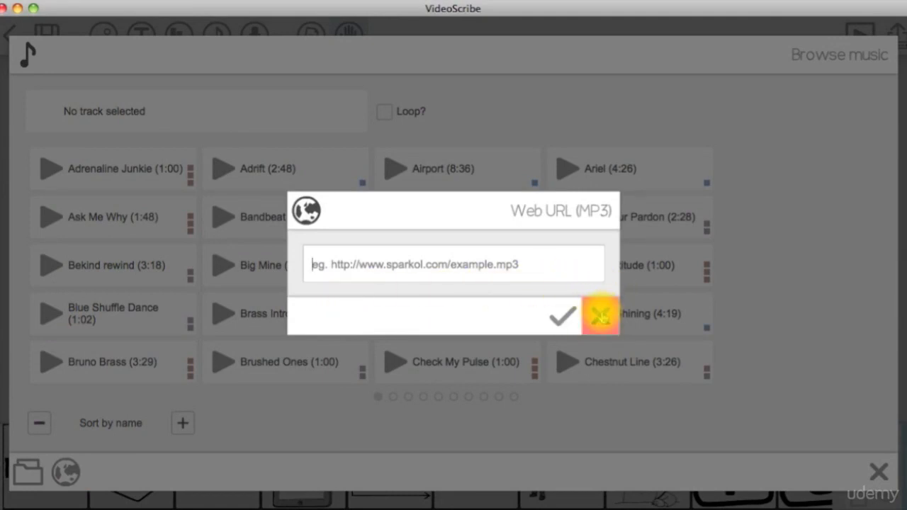
click(598, 314)
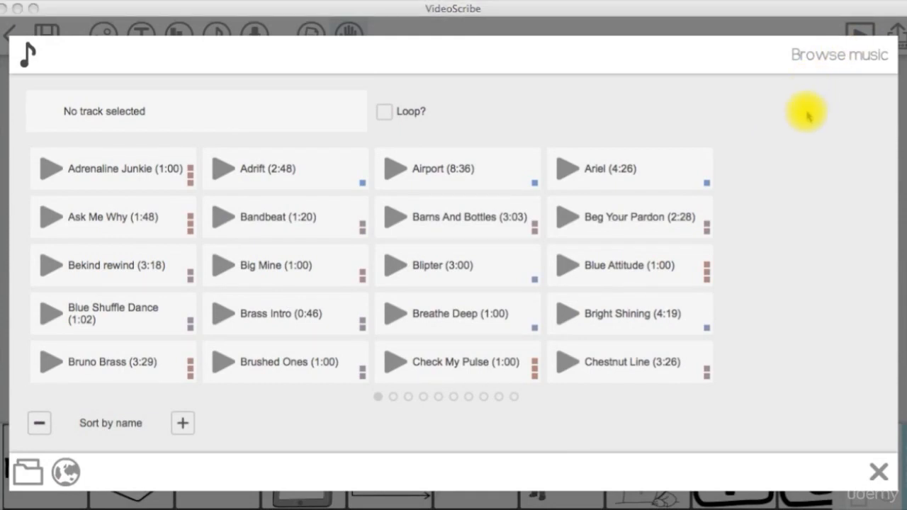
mouse_move(453, 93)
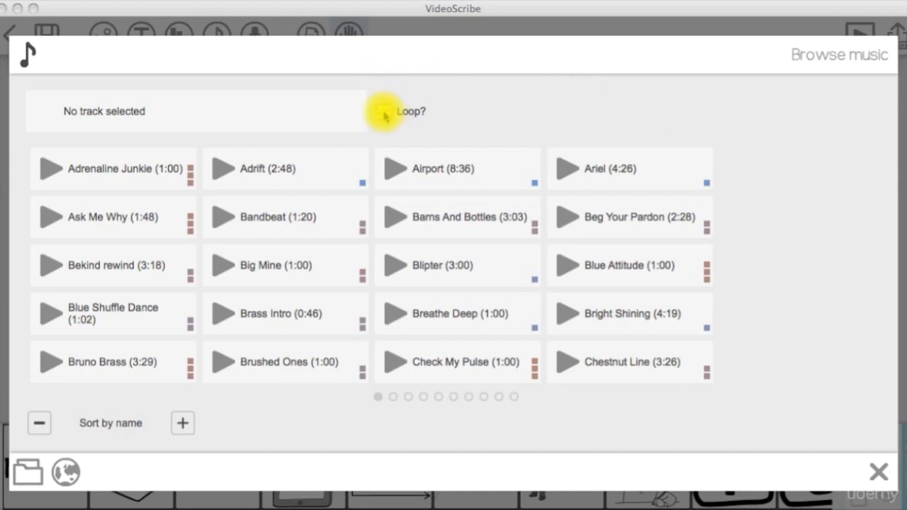
Step: Choose 'Adrenaline Junkie' with Loop on, set its volume to about two-thirds and confirm
click(384, 112)
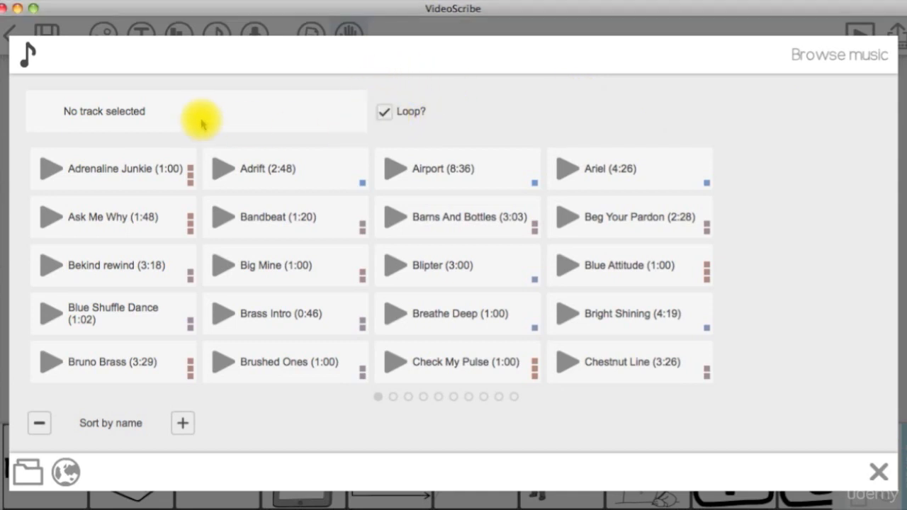
click(111, 168)
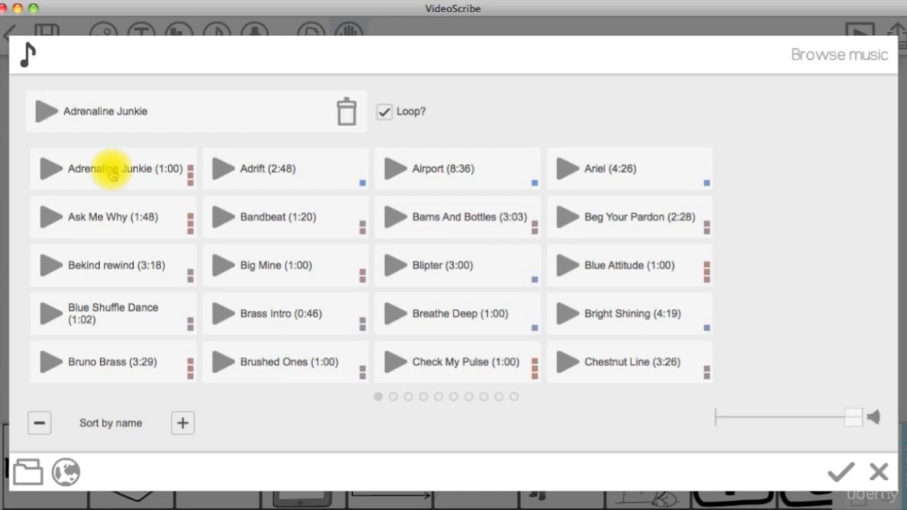
mouse_move(157, 114)
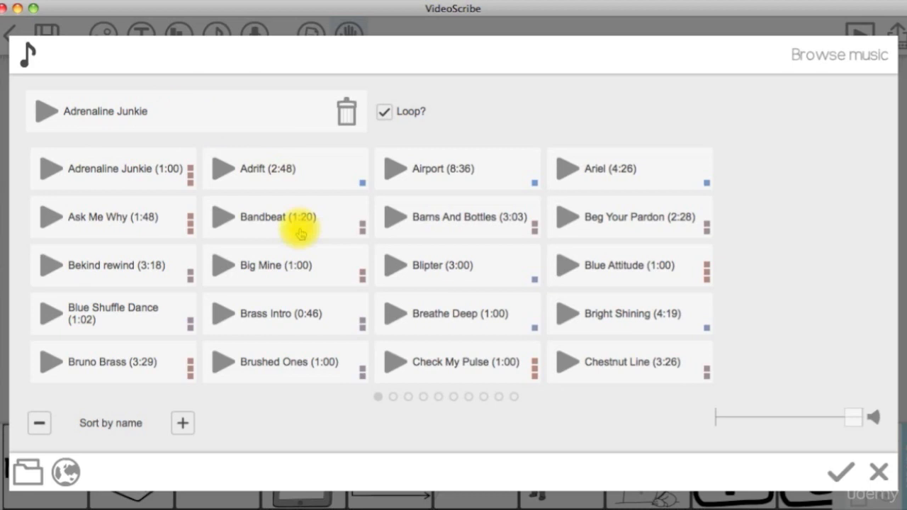
mouse_move(737, 433)
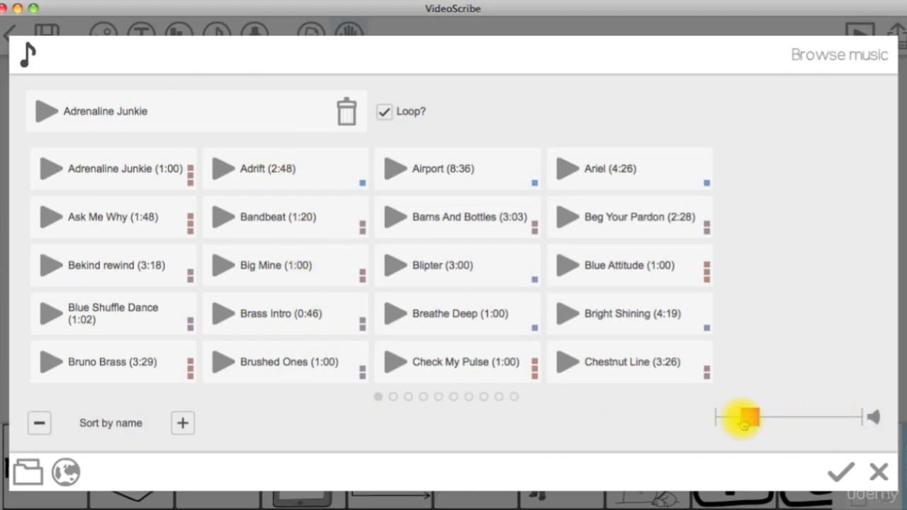
drag(740, 417, 839, 416)
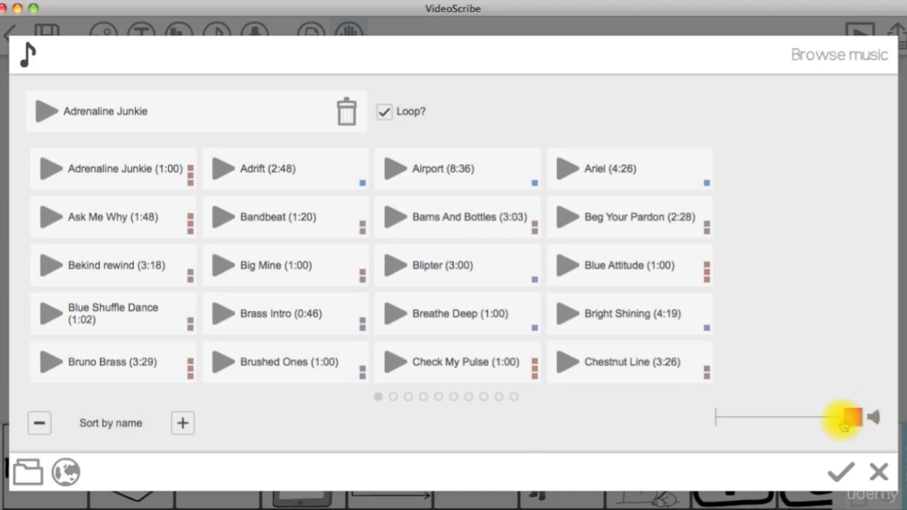
drag(847, 416, 805, 416)
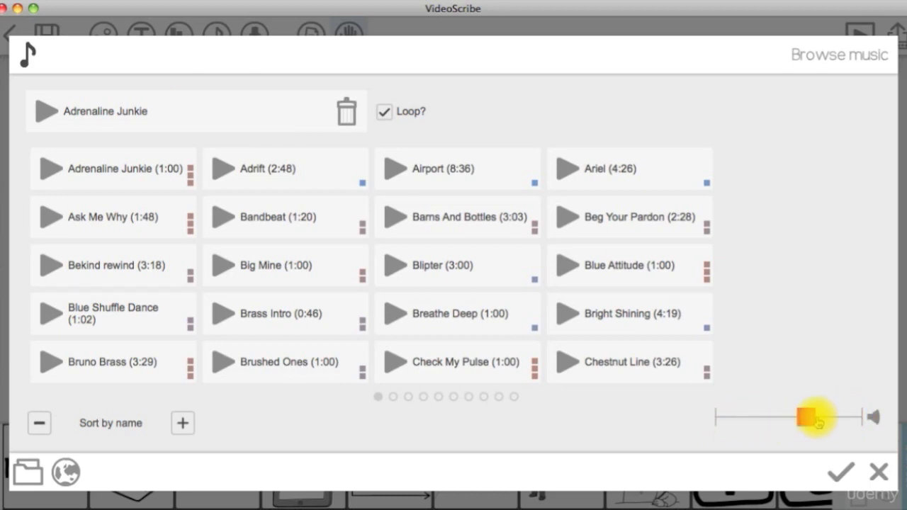
drag(804, 416, 857, 416)
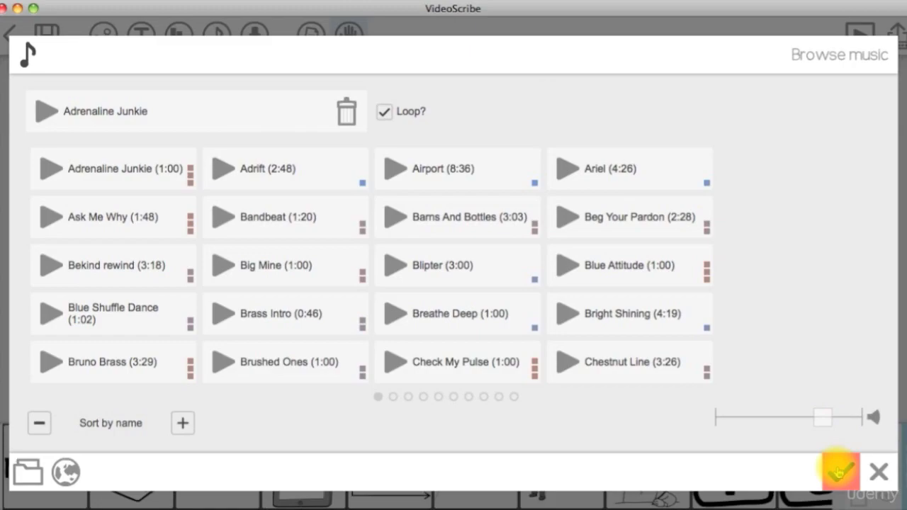
click(839, 473)
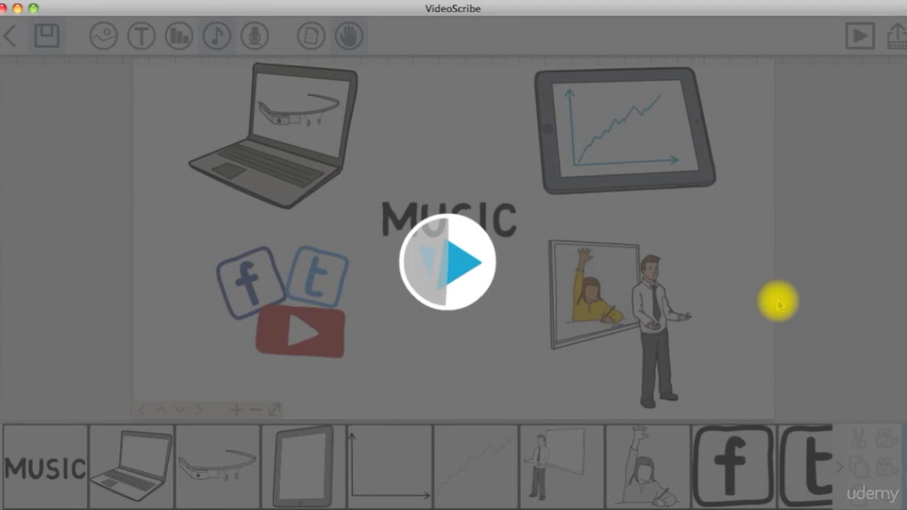
mouse_move(878, 8)
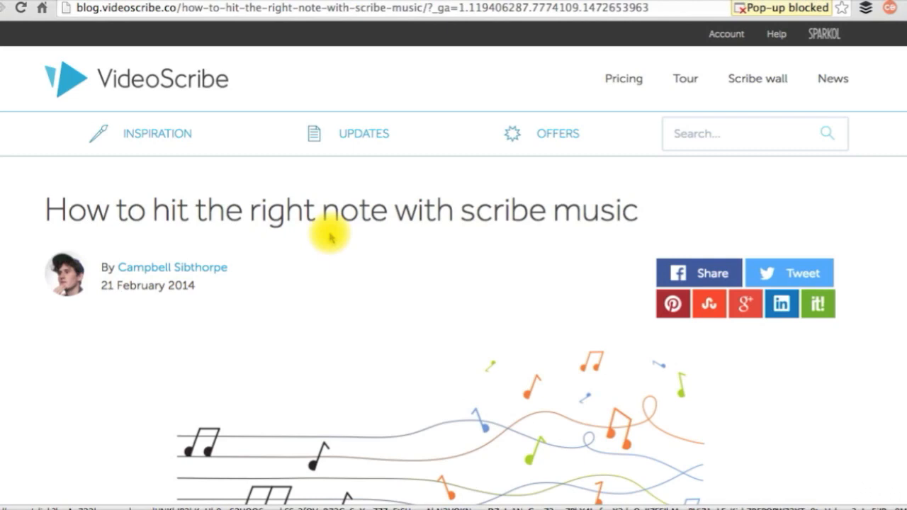
Step: Read down the blog's list of music sources, then switch back and show the paper texture options
scroll(down, 3)
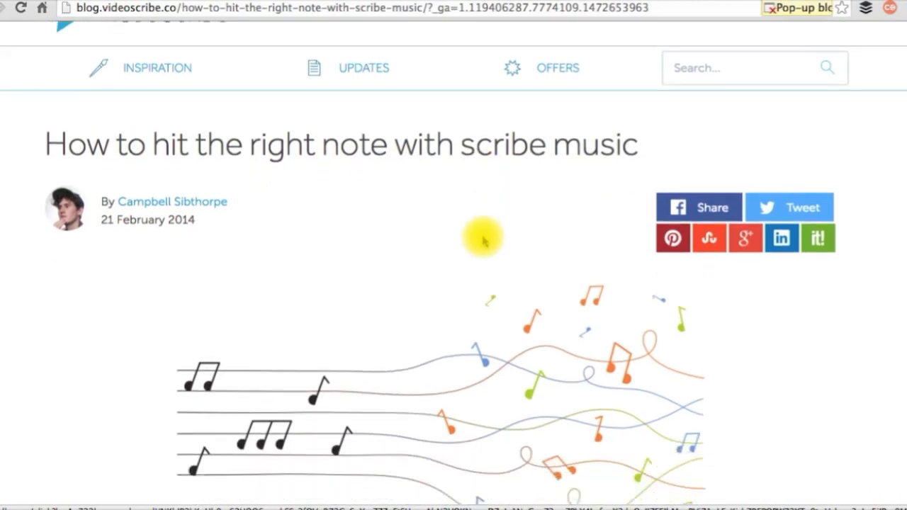
scroll(down, 3)
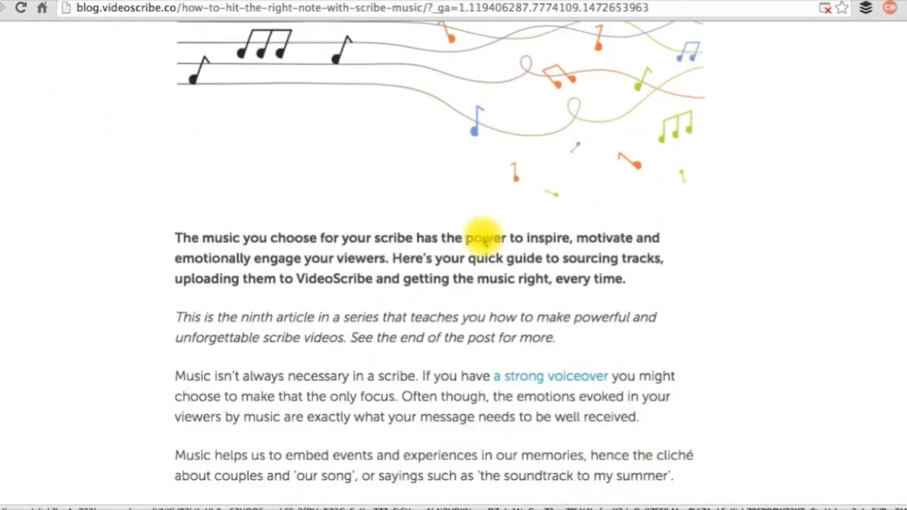
scroll(down, 3)
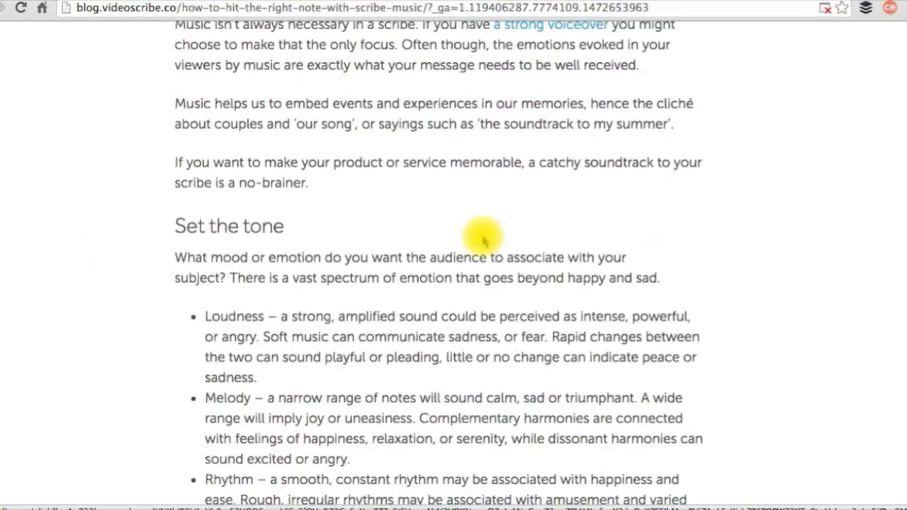
scroll(down, 3)
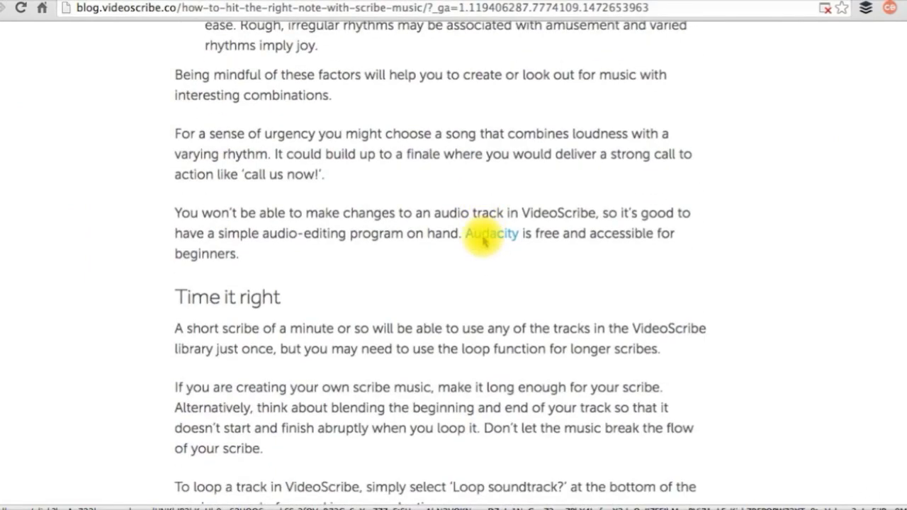
scroll(down, 3)
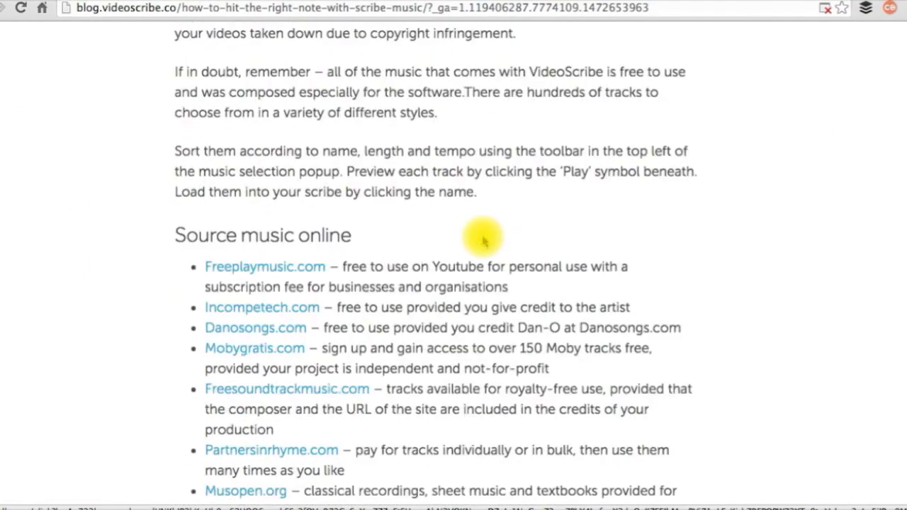
scroll(down, 3)
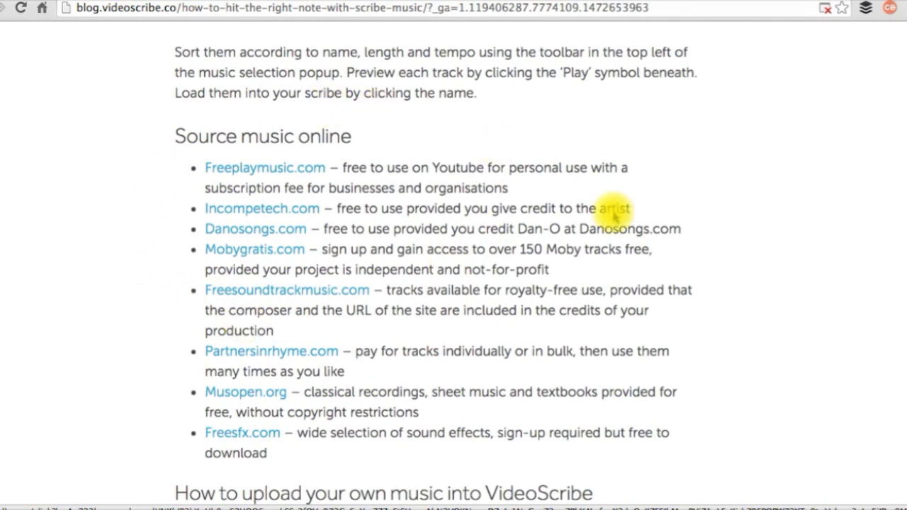
mouse_move(150, 467)
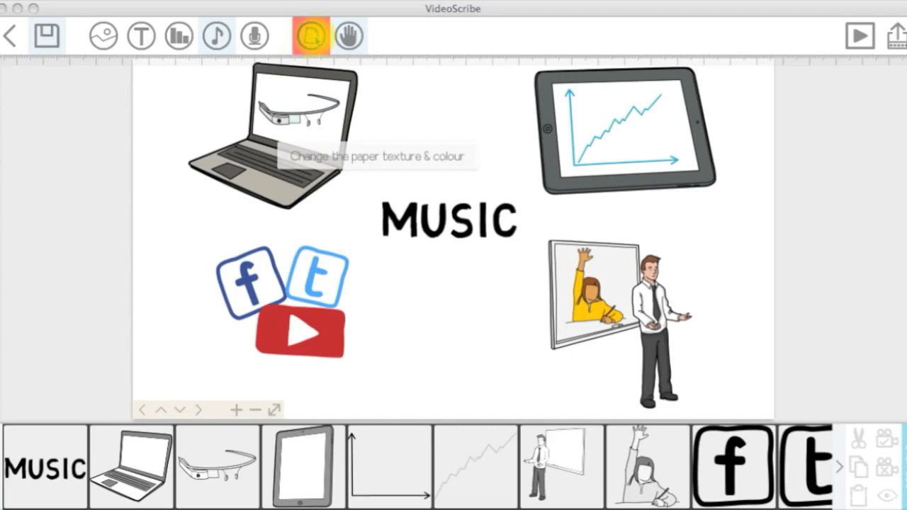
click(310, 35)
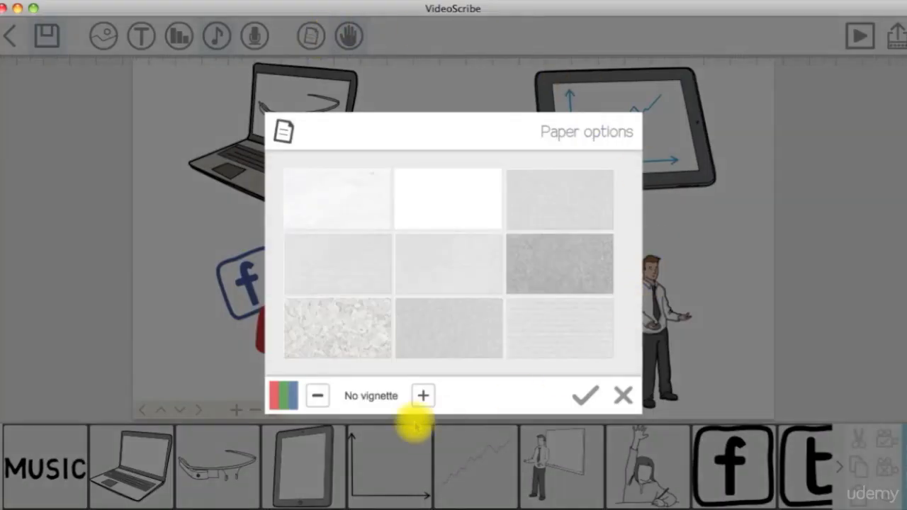